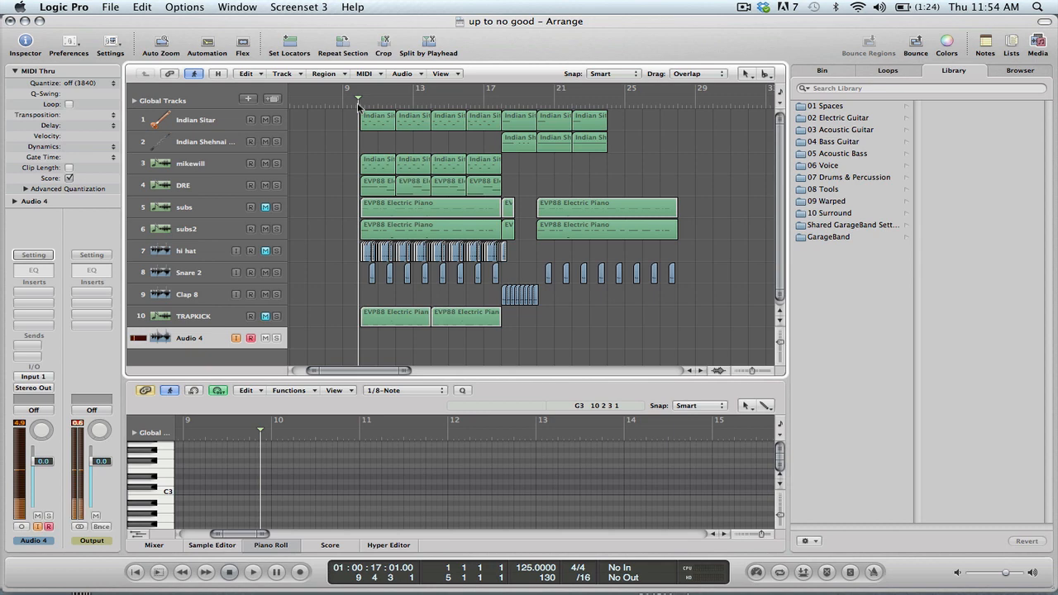
Play the arrangement again from bar 9 and select the subs track
left_click(253, 571)
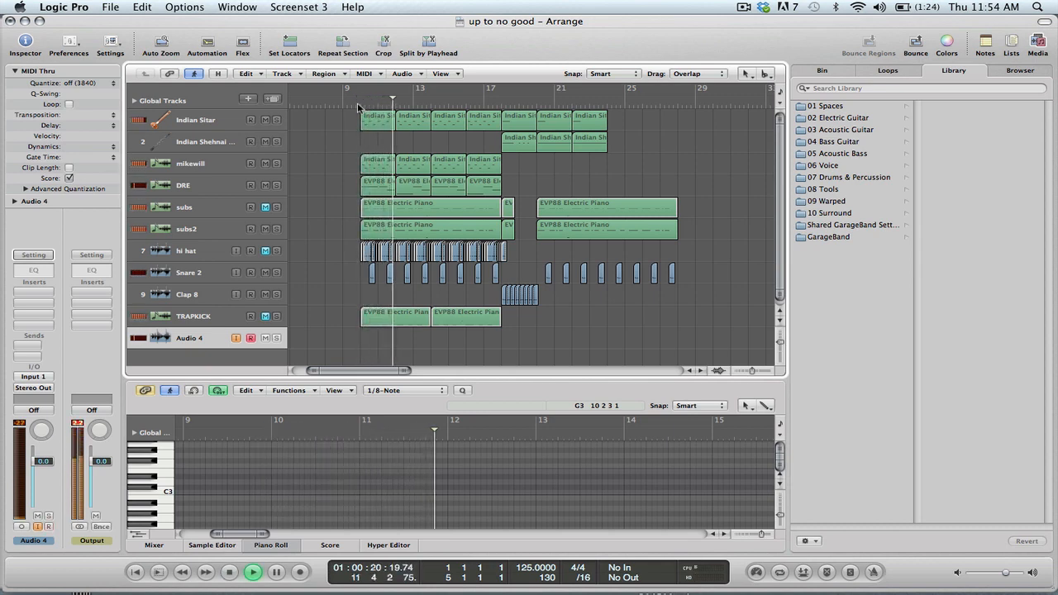
left_click(252, 571)
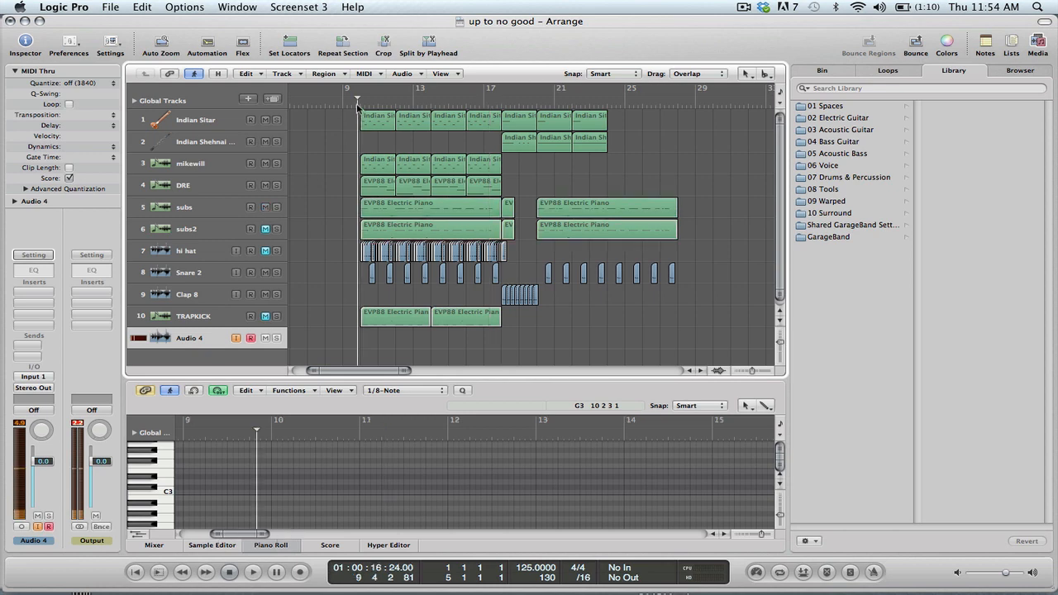
left_click(252, 571)
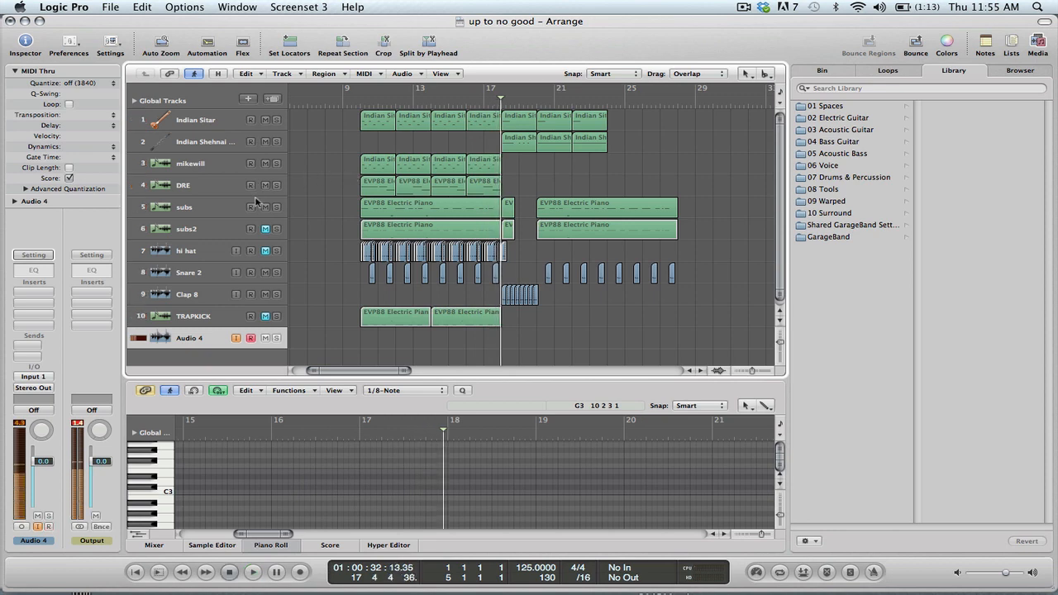
left_click(184, 207)
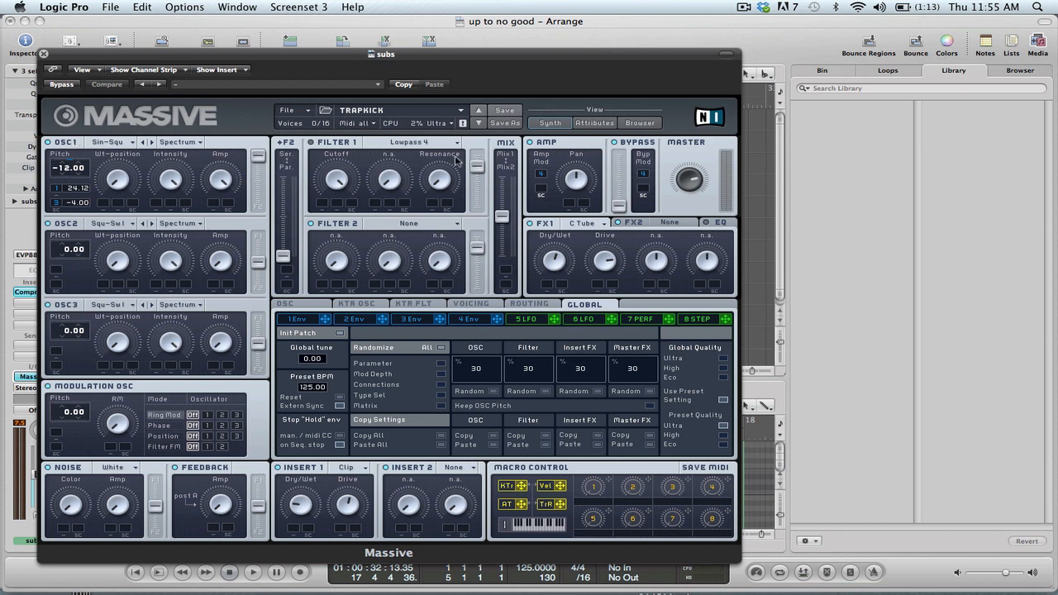
mouse_move(570, 245)
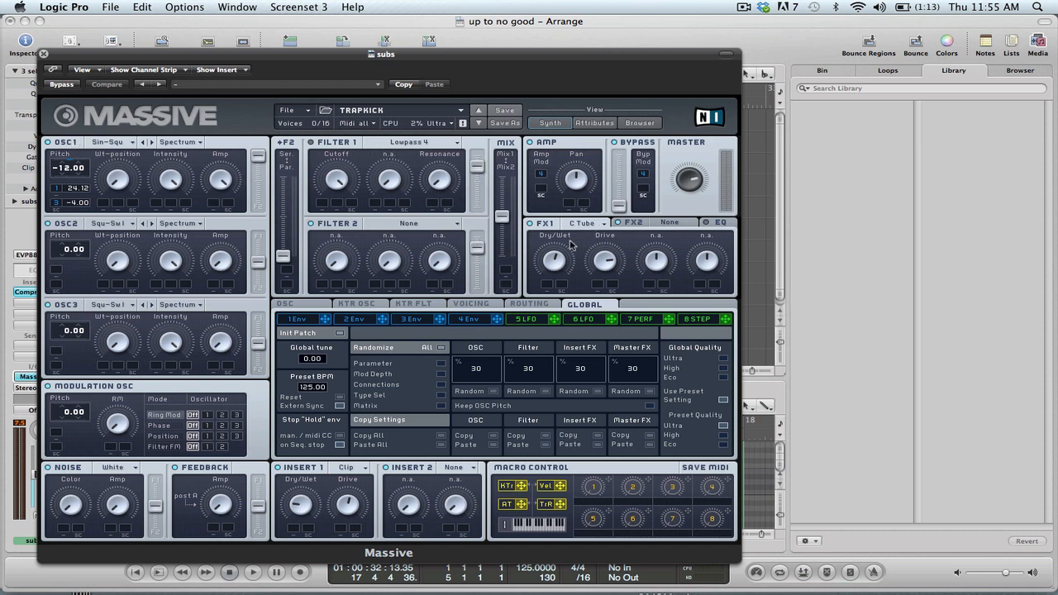
mouse_move(570, 244)
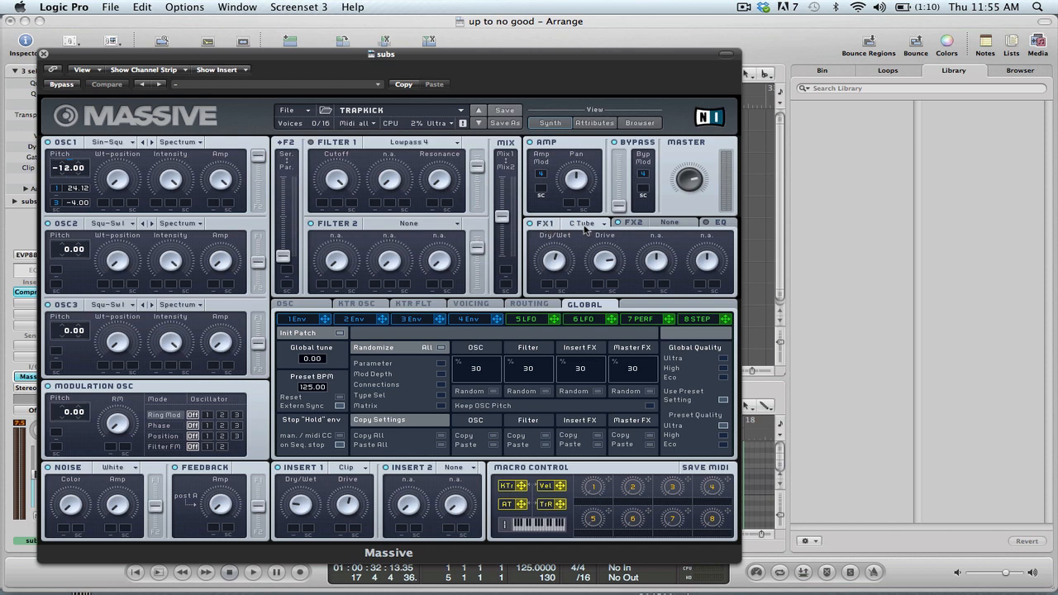
Browse the FX1 effect types in Massive and choose Classic Tube
left_click(585, 223)
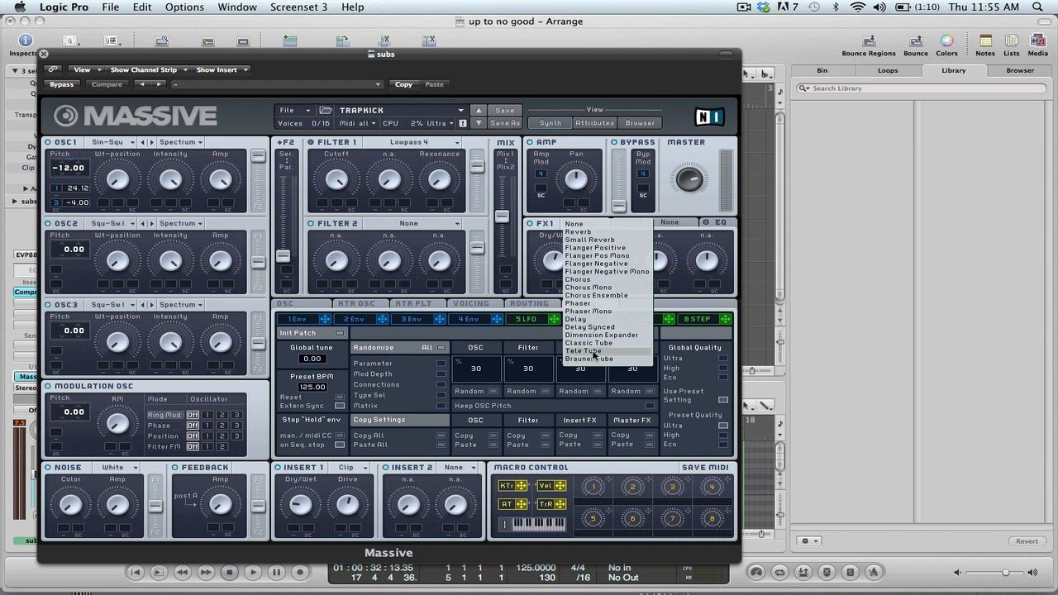
left_click(584, 351)
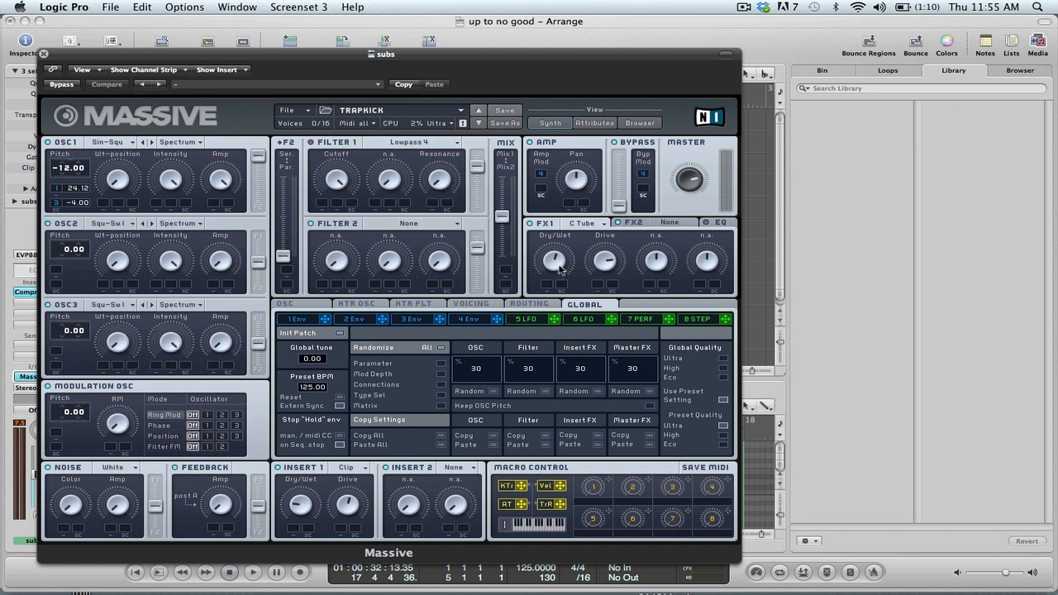
mouse_move(562, 248)
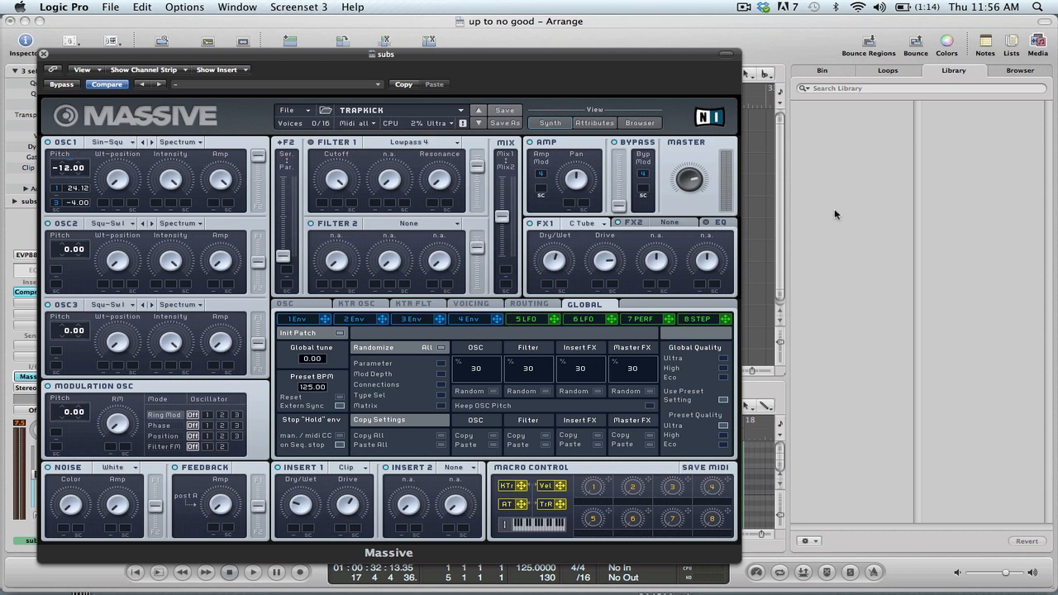
mouse_move(57, 58)
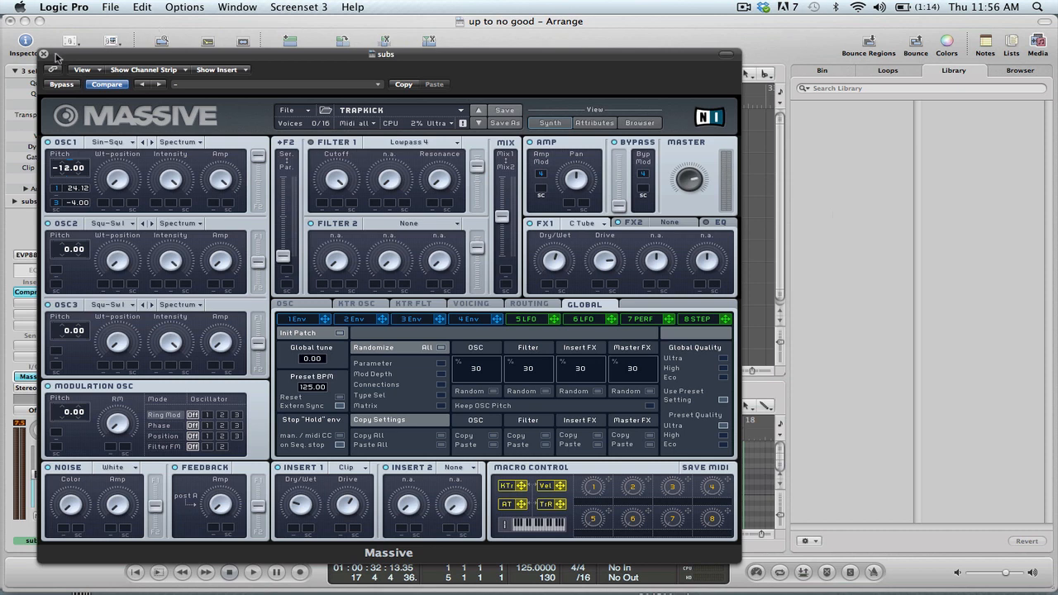
Close the Massive plugin window to return to the ten-track arrangement
left_click(43, 54)
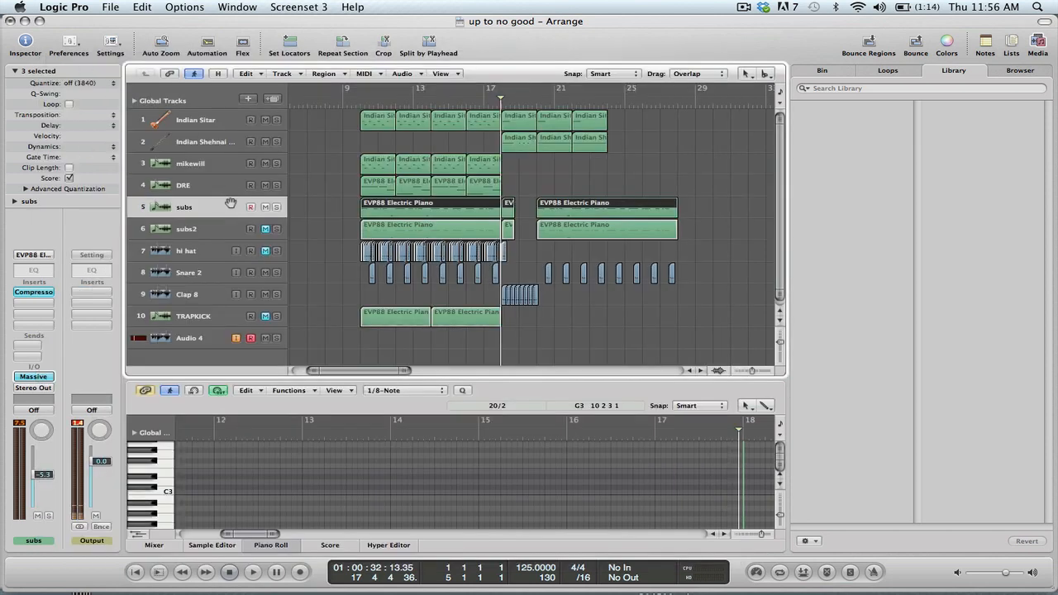